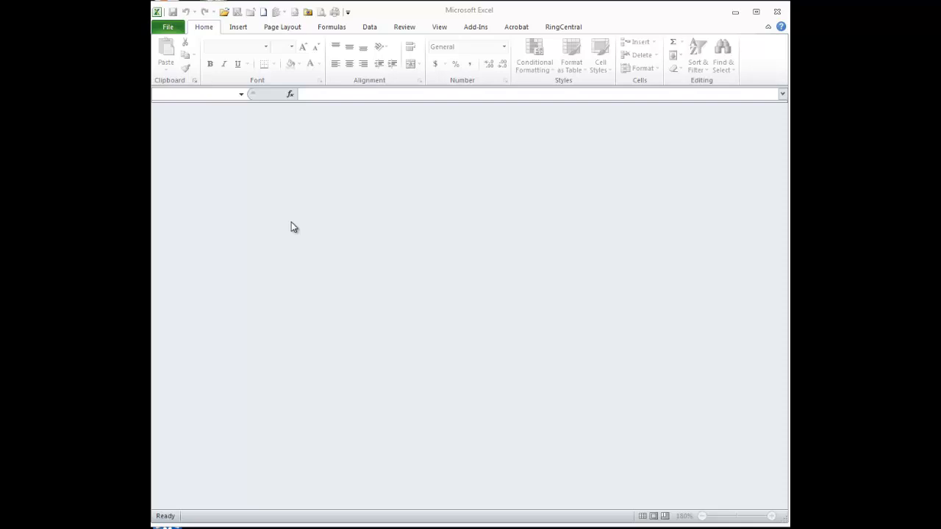
{"action": "mouse_move", "coordinate": [245, 51]}
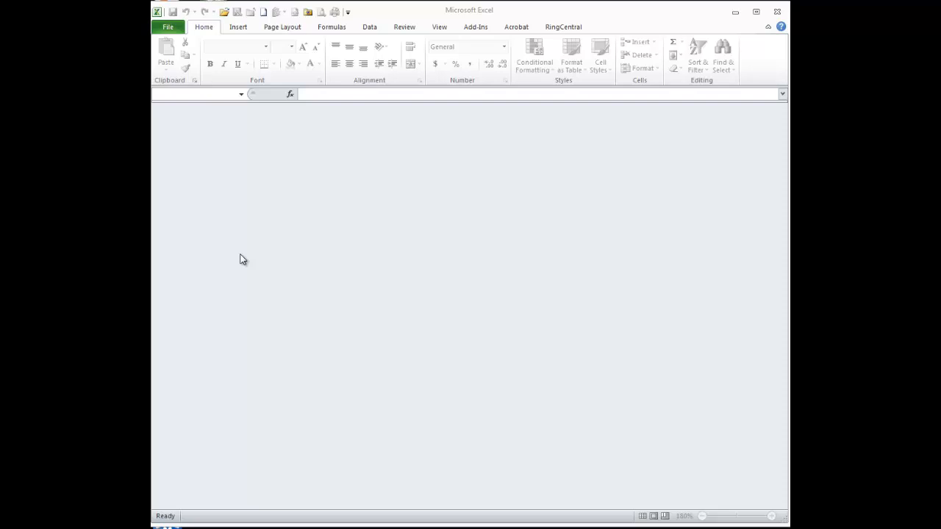
{"action": "mouse_move", "coordinate": [226, 48]}
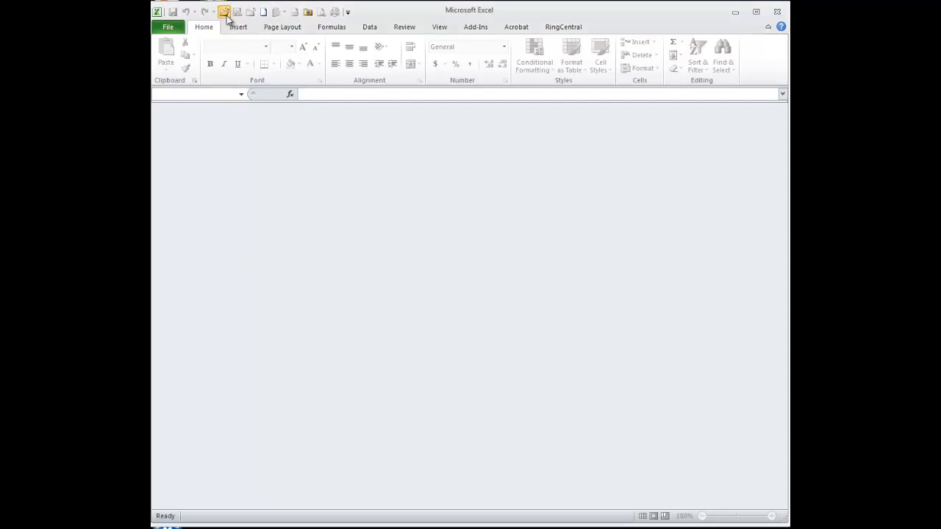
Step: Open the Durbin-Watson workbook from the Excel_Data_Files folder
{"action": "left_click", "coordinate": [224, 12]}
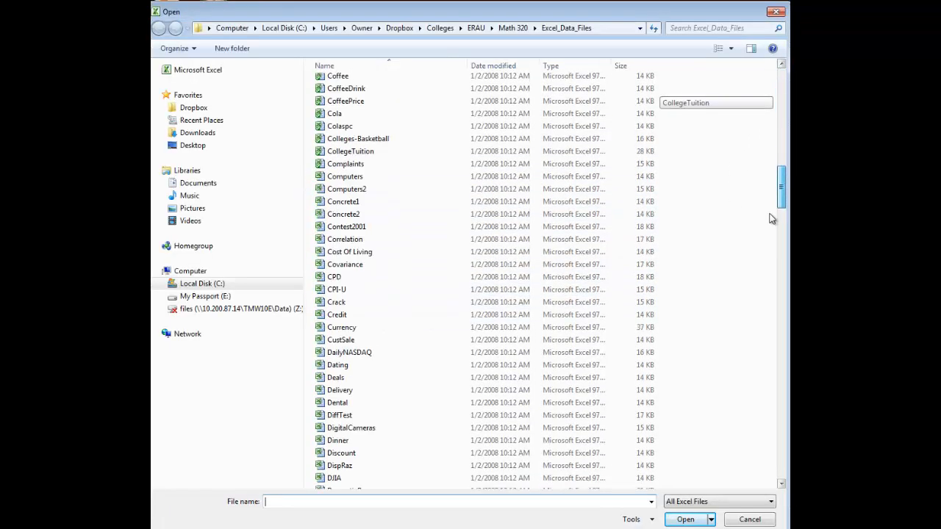
{"action": "scroll", "scroll_direction": "down", "scroll_amount": 3}
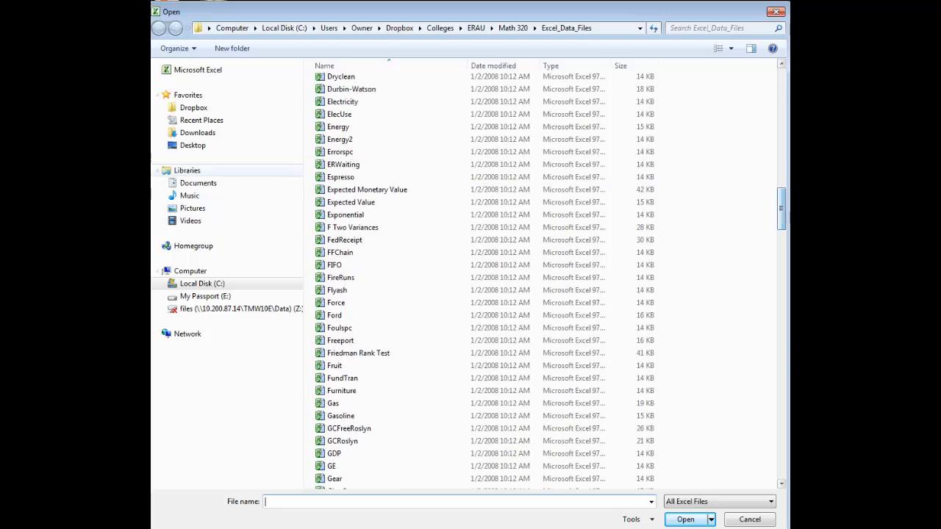
{"action": "double_click", "coordinate": [352, 89]}
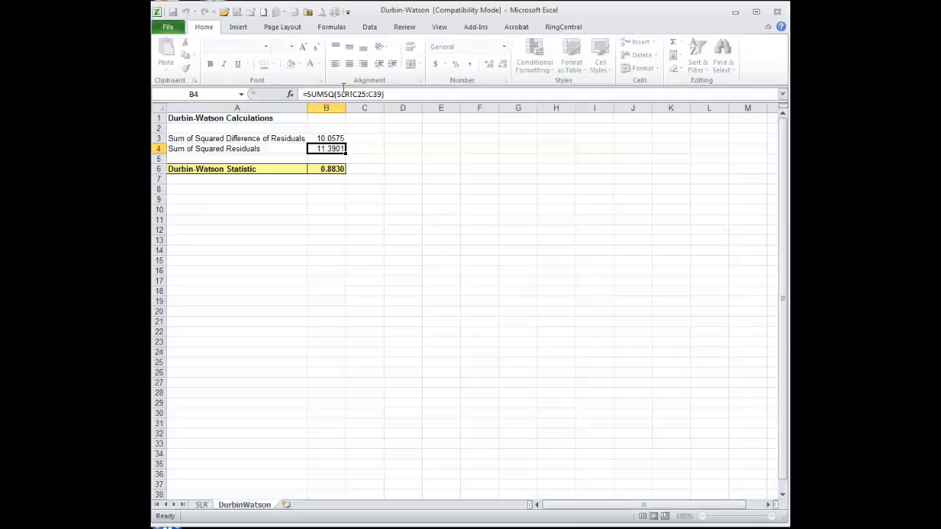
Step: Zoom in and compare the DurbinWatson sheet with the SLR regression output
{"action": "left_click", "coordinate": [333, 169]}
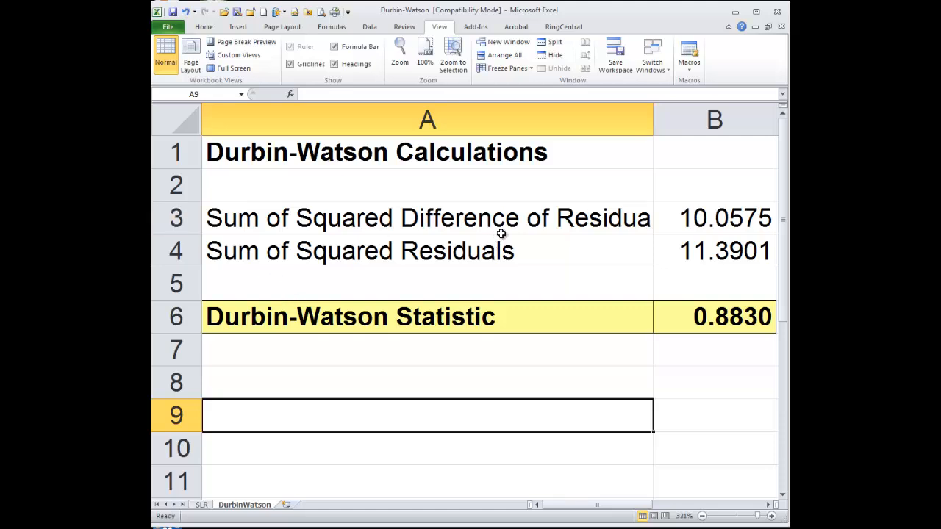
{"action": "mouse_move", "coordinate": [532, 349]}
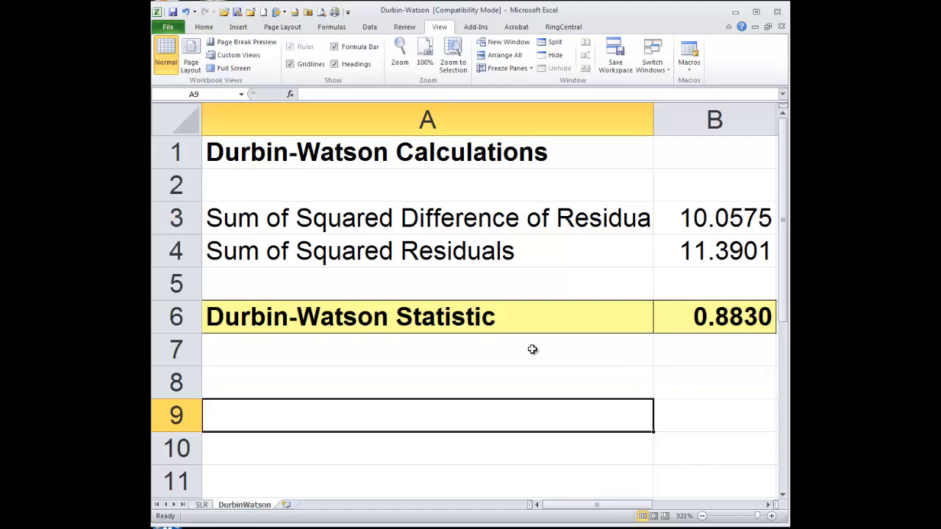
{"action": "mouse_move", "coordinate": [453, 270]}
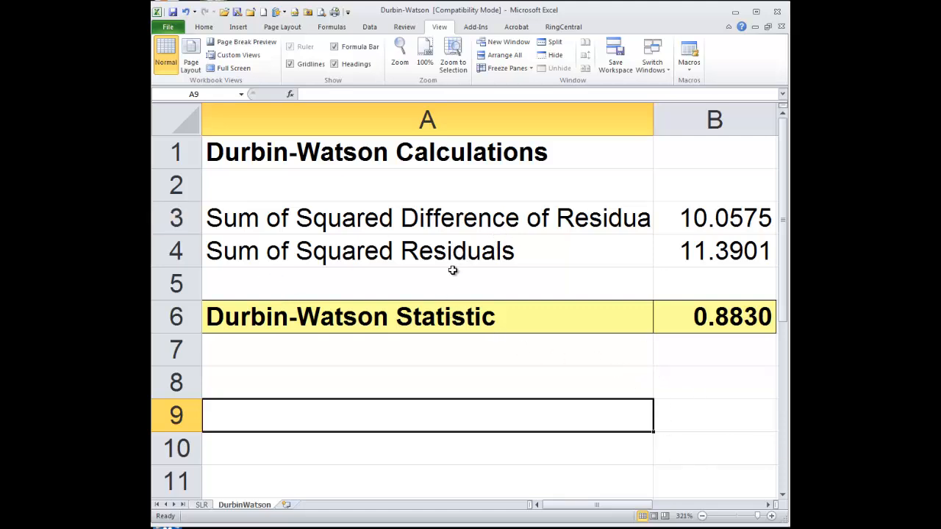
{"action": "mouse_move", "coordinate": [452, 366]}
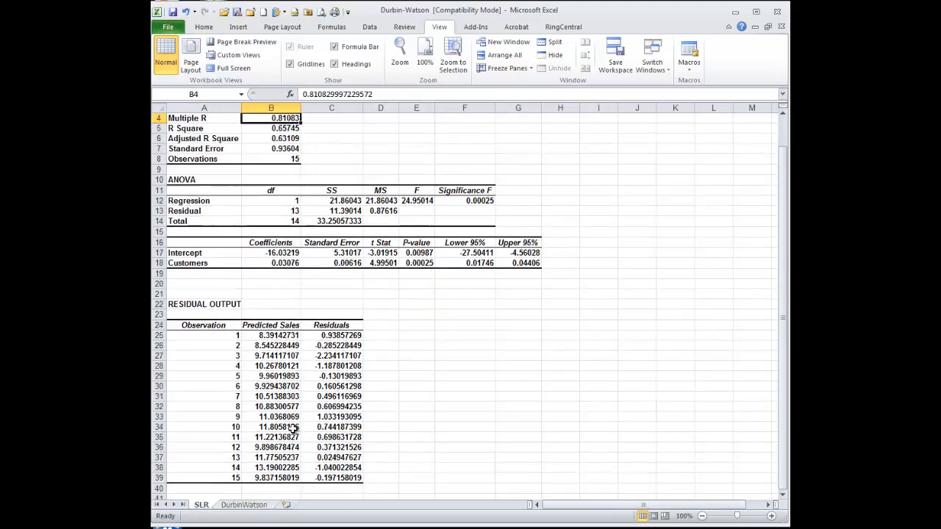
{"action": "left_click", "coordinate": [243, 505]}
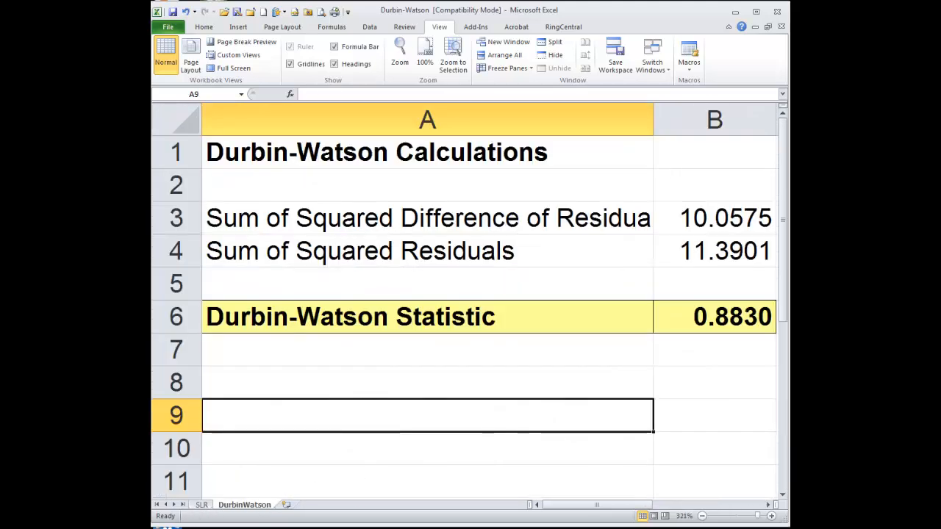
{"action": "mouse_move", "coordinate": [699, 359]}
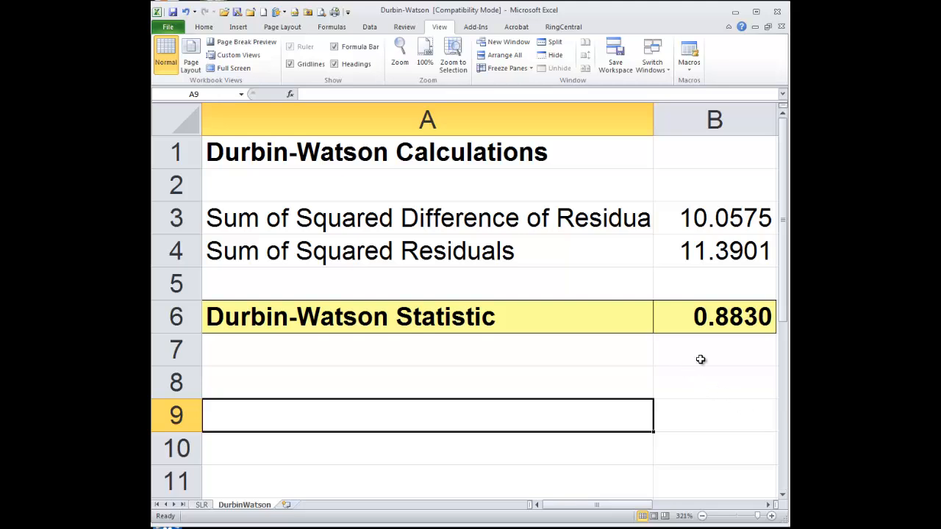
{"action": "left_click", "coordinate": [200, 505]}
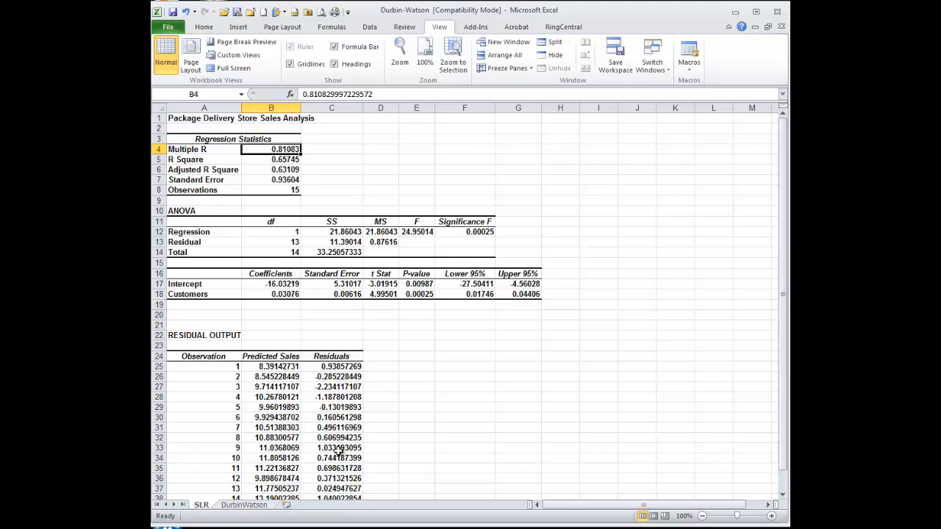
{"action": "left_click", "coordinate": [244, 505]}
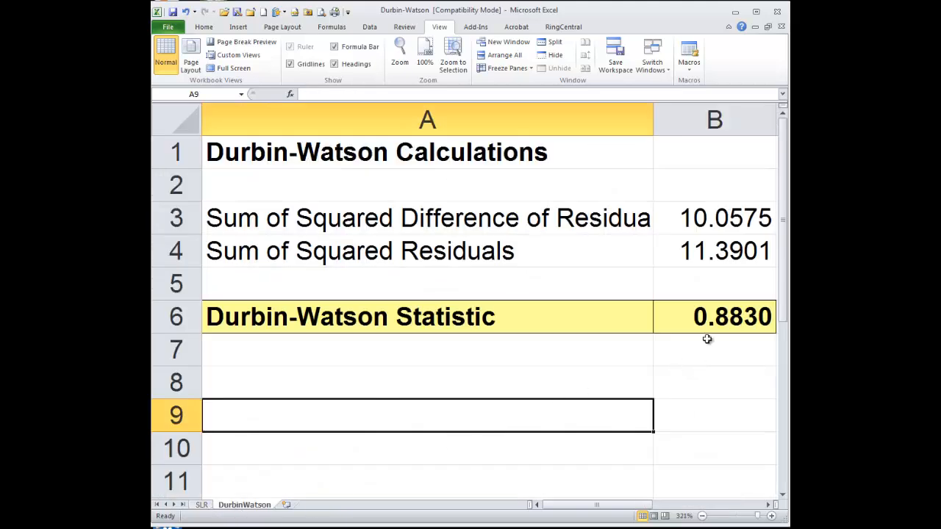
Step: Read the formulas in B6, B3 and B4, then move to the SLR residuals
{"action": "left_click", "coordinate": [713, 316]}
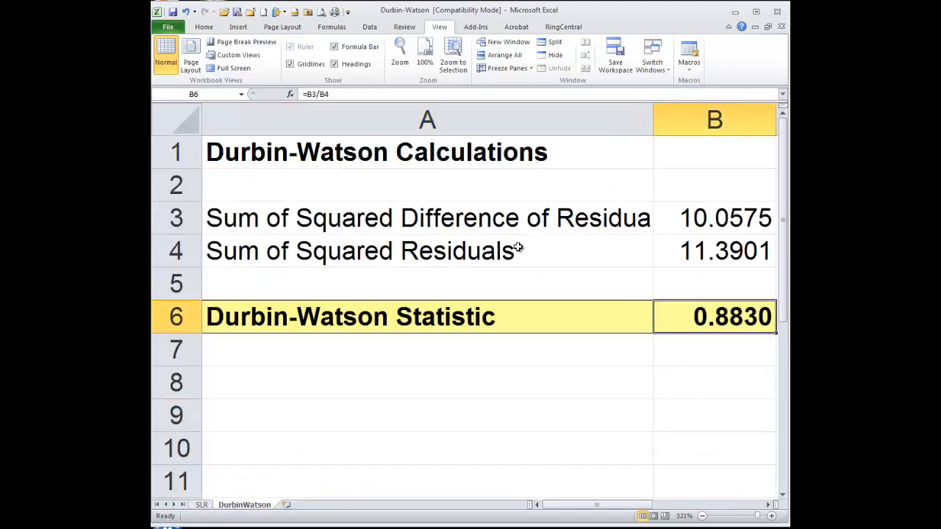
{"action": "mouse_move", "coordinate": [433, 271]}
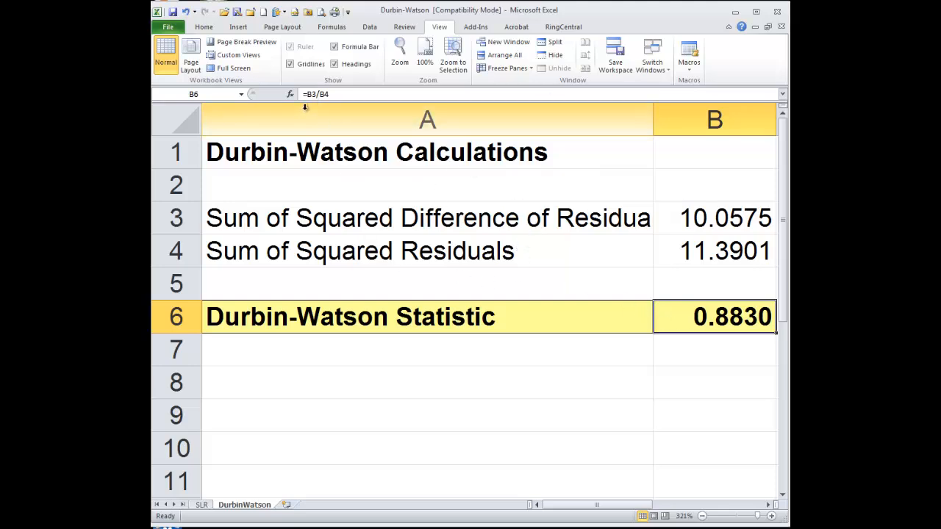
{"action": "left_click", "coordinate": [713, 217]}
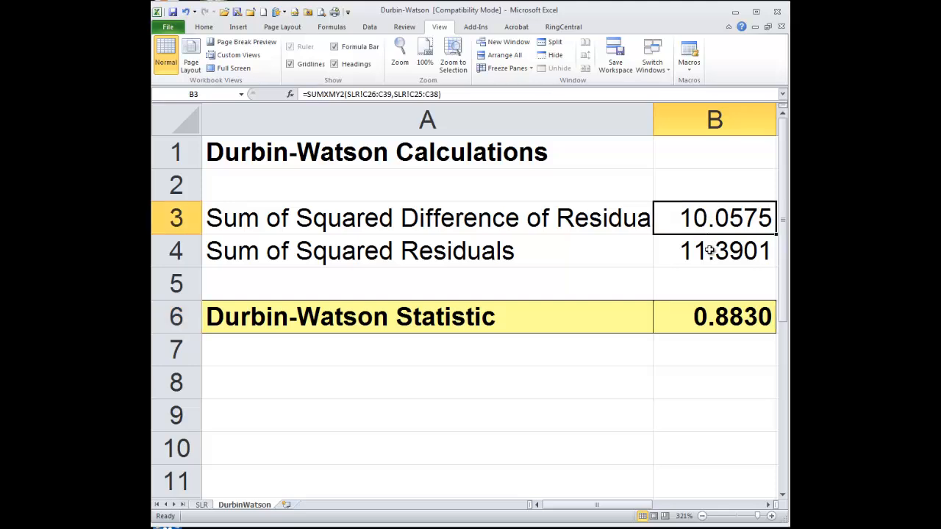
{"action": "left_click", "coordinate": [713, 251]}
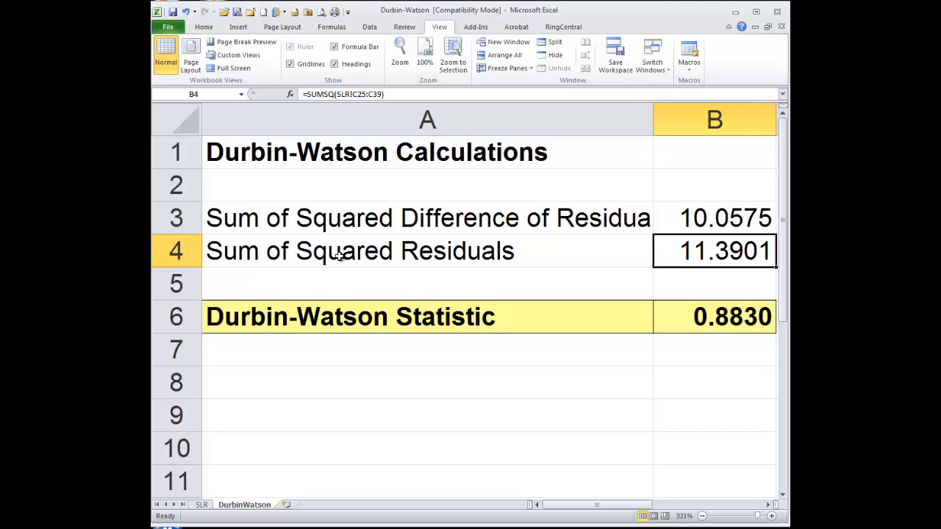
{"action": "left_click", "coordinate": [201, 504]}
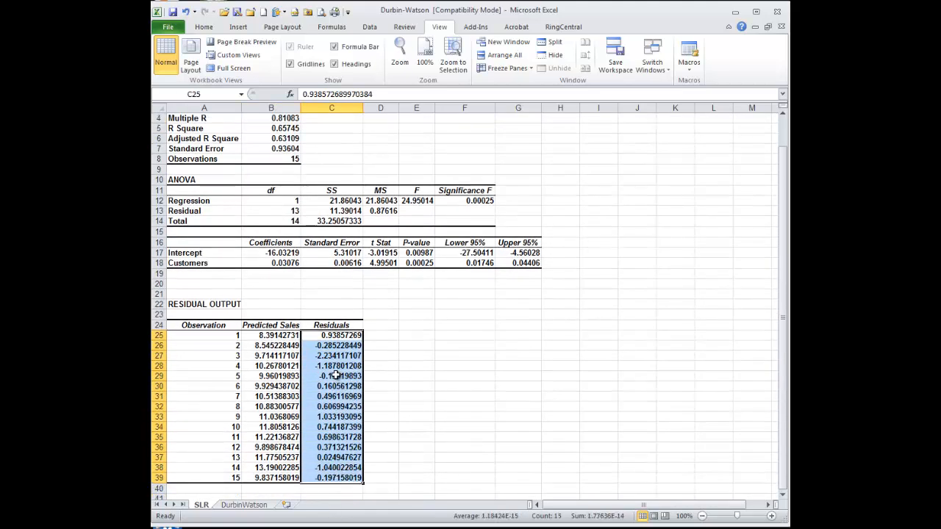
Step: Paste the 15 residuals into D4, square them with =D4^2, and total 11.3901 in E19
{"action": "key", "text": "ctrl+c"}
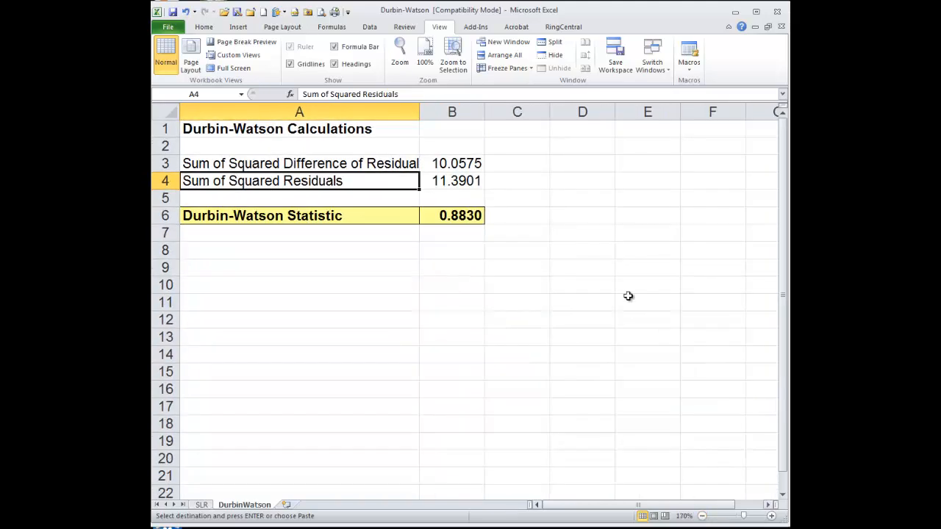
{"action": "left_click", "coordinate": [582, 181]}
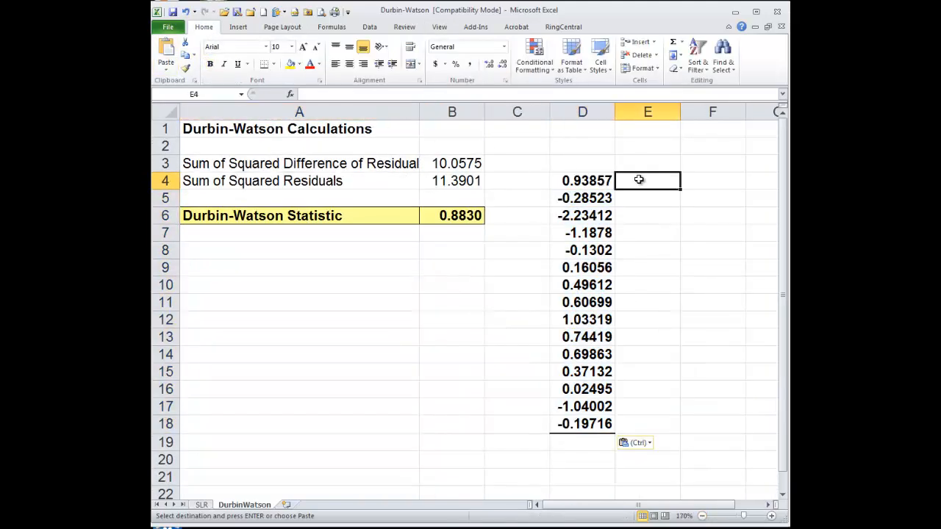
{"action": "type", "text": "=D4"}
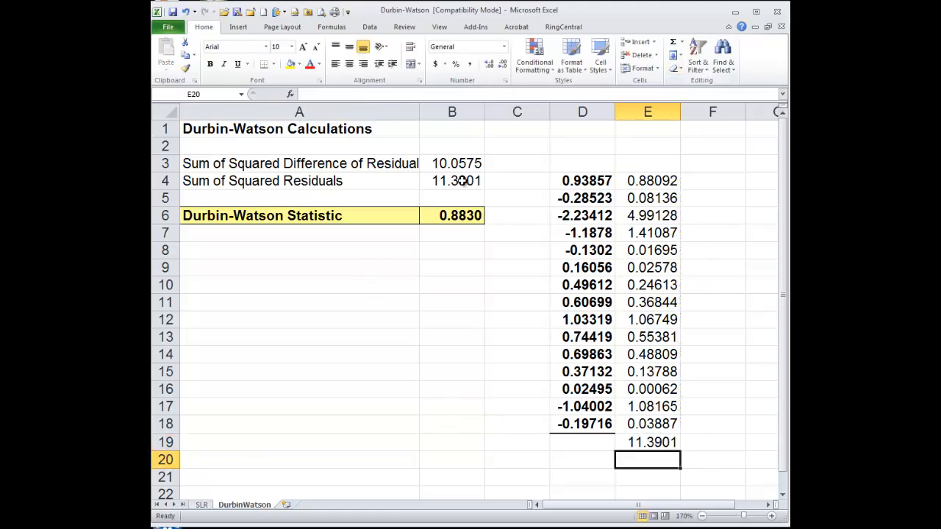
{"action": "left_click", "coordinate": [451, 181]}
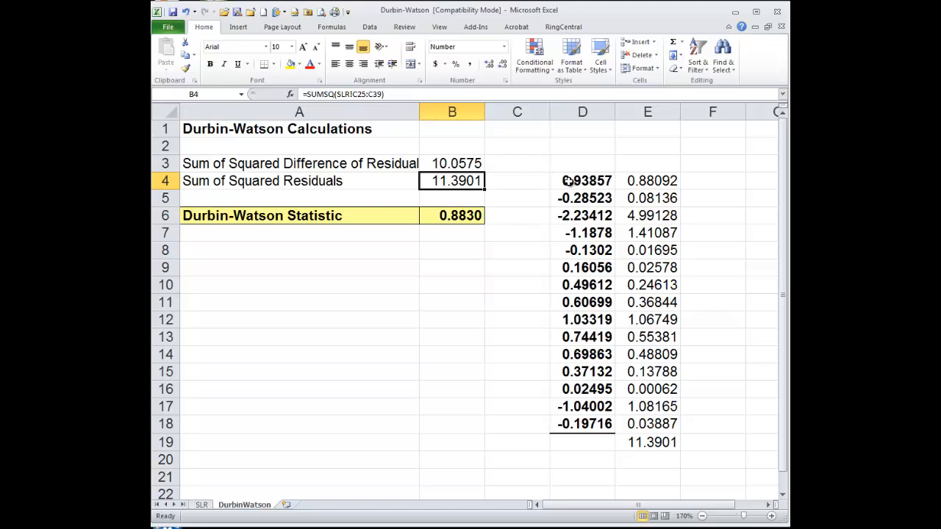
Step: Replace D4:E19 with residuals 2–15 in D5:D18 beside residuals 1–14 in E5:E18
{"action": "left_click_drag", "start_coordinate": [582, 180], "coordinate": [647, 441]}
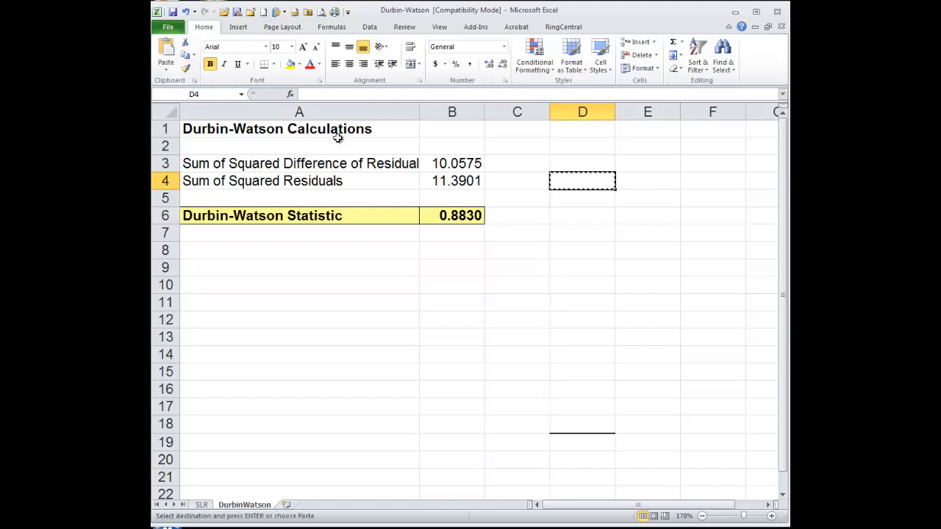
{"action": "left_click", "coordinate": [200, 505]}
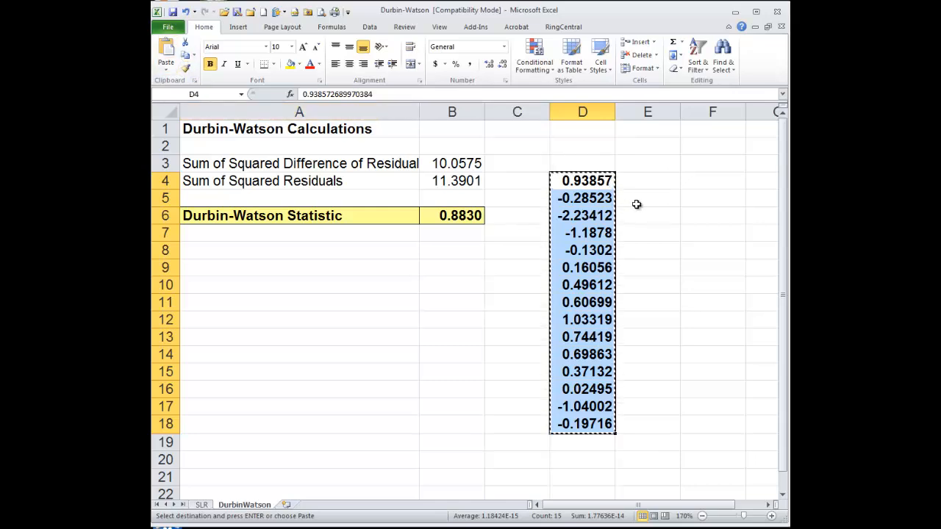
{"action": "left_click", "coordinate": [647, 197]}
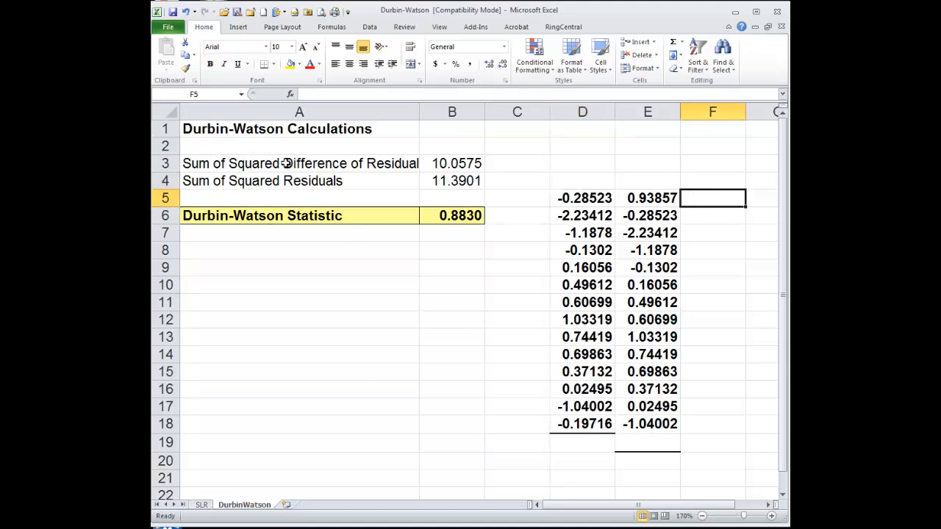
{"action": "mouse_move", "coordinate": [577, 231]}
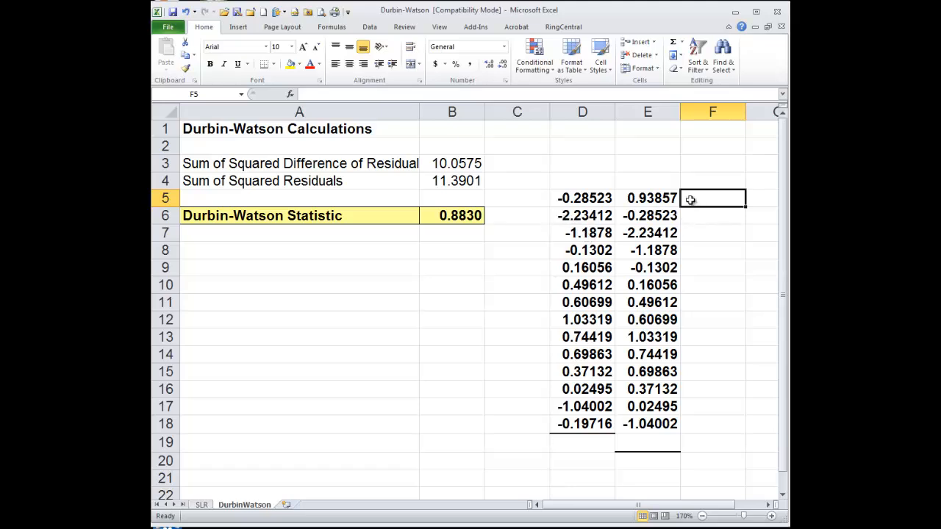
Step: Compute squared lagged-residual differences totalling 10.0575, then clear helper columns D:G, rows 5–19
{"action": "type", "text": "=D5-"}
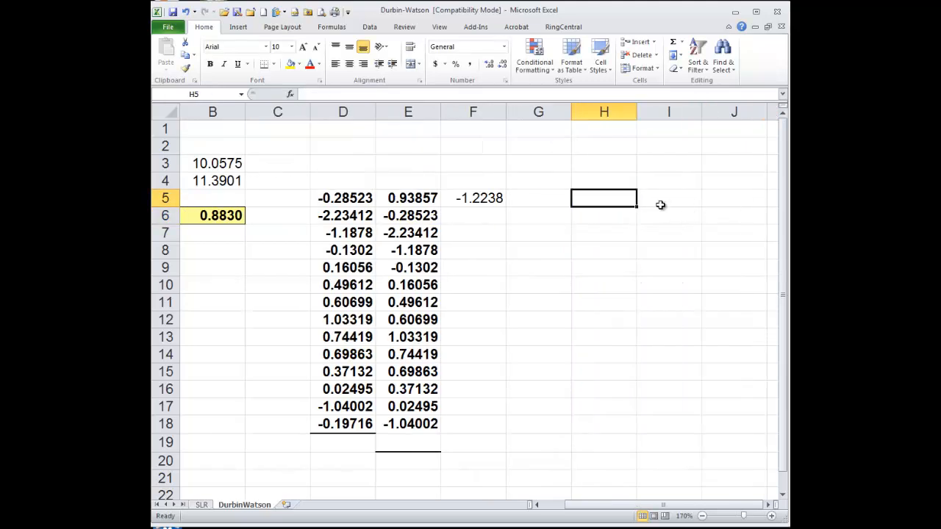
{"action": "type", "text": "="}
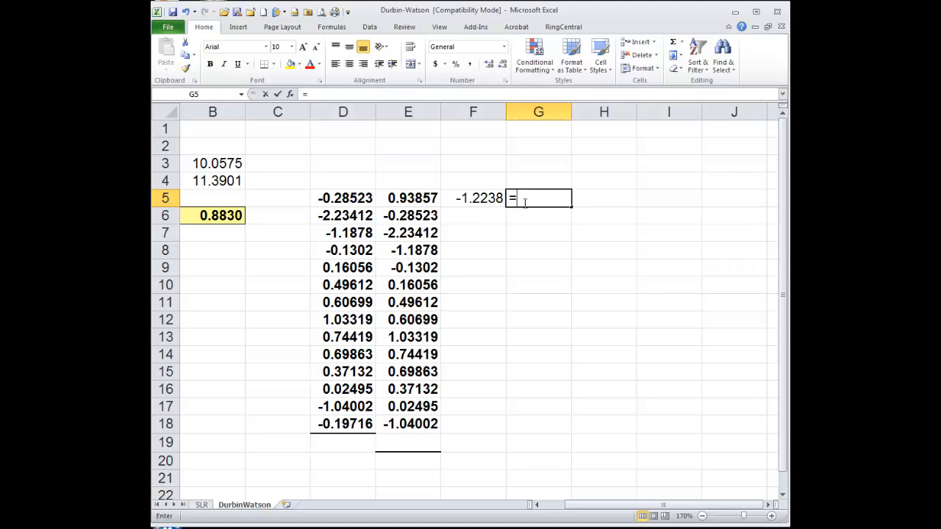
{"action": "type", "text": "F5*"}
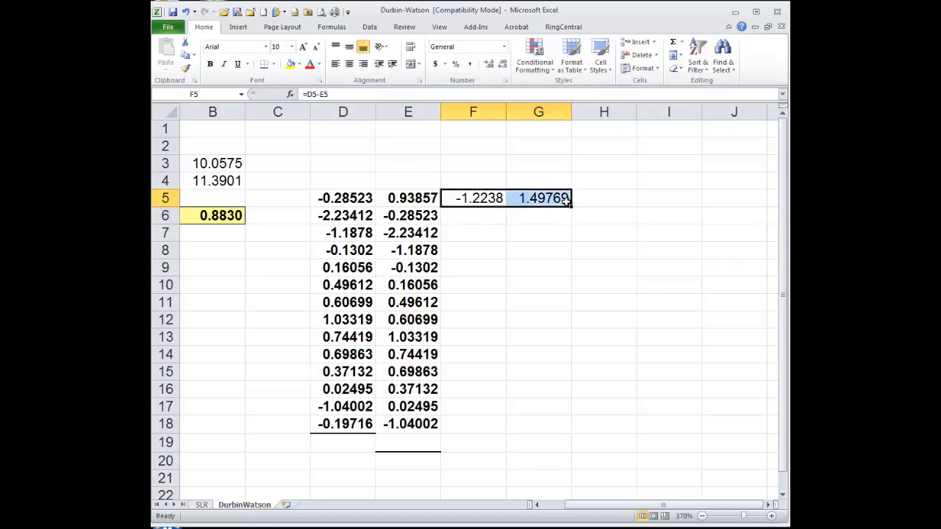
{"action": "left_click", "coordinate": [166, 48]}
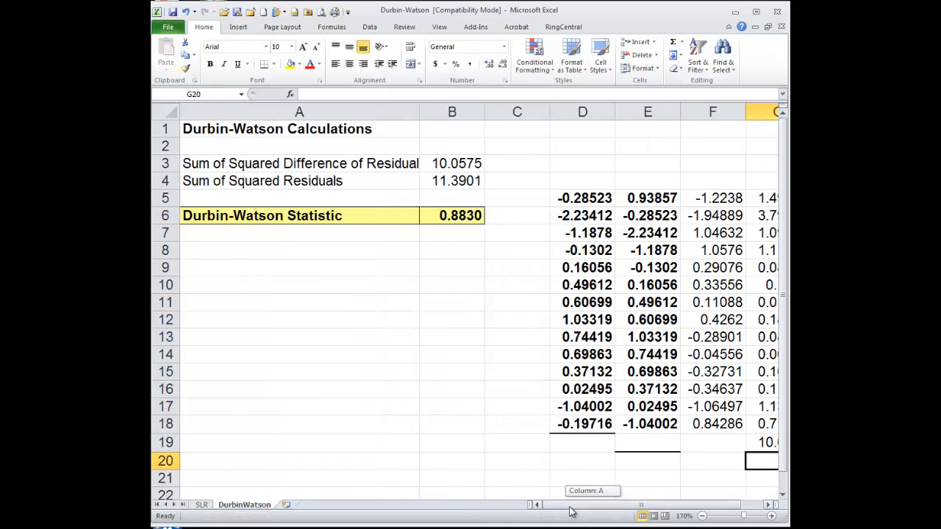
{"action": "left_click", "coordinate": [451, 163]}
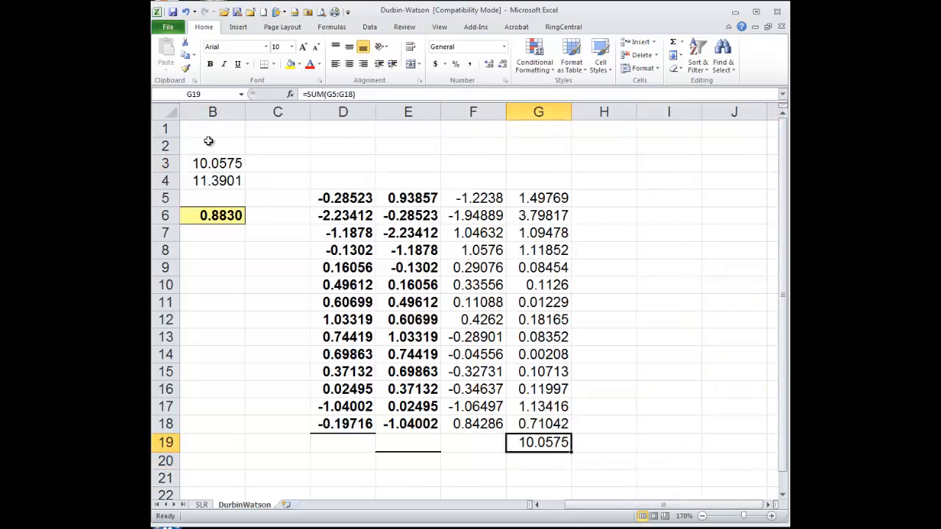
{"action": "left_click", "coordinate": [212, 163]}
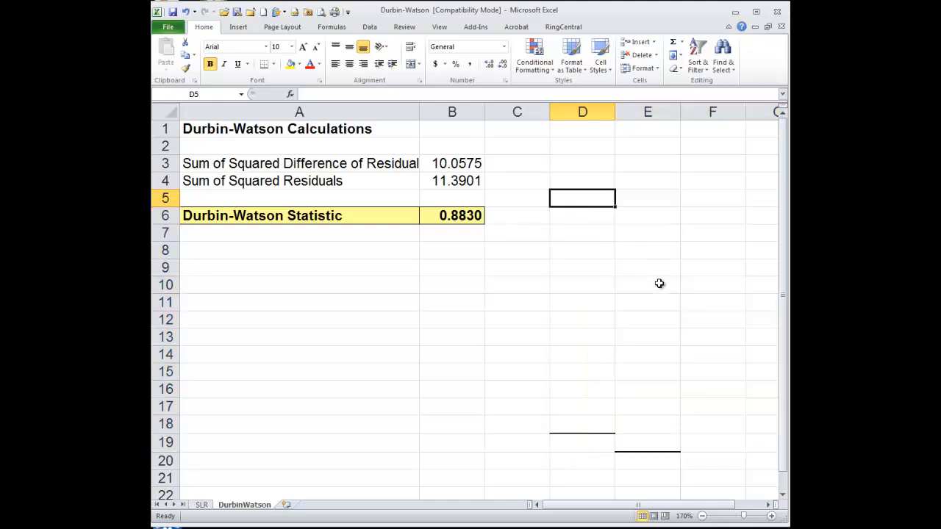
Step: Enter -10 to 10 in steps of 2, skipping zero, in D5:D14 and clear leftover borders
{"action": "type", "text": "-10"}
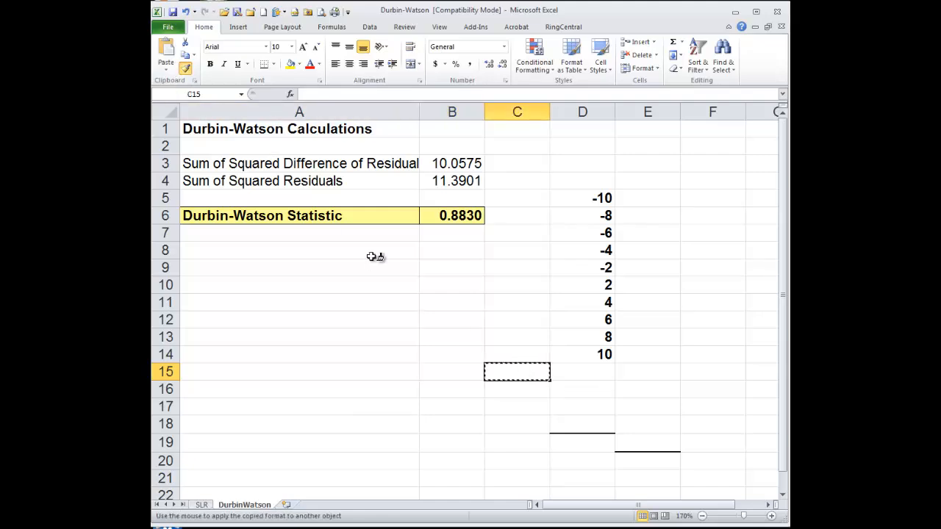
{"action": "left_click", "coordinate": [647, 388]}
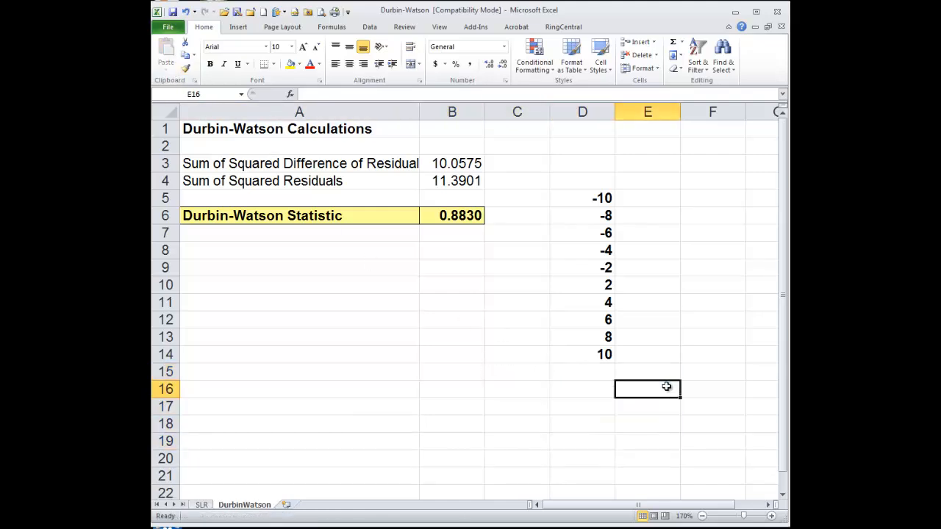
{"action": "mouse_move", "coordinate": [597, 206]}
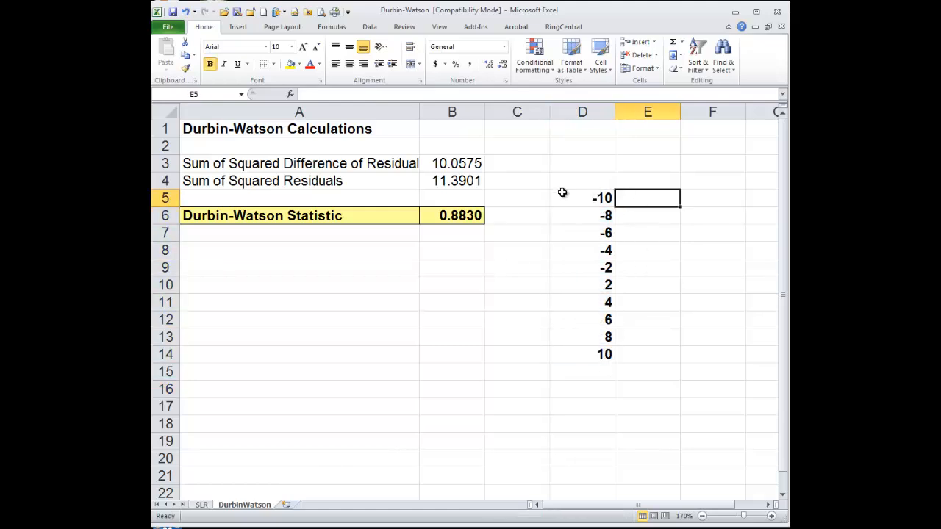
Step: Square the example values with =D5*D5 down to E14, totalling 440, and note 440 in C4
{"action": "type", "text": "="}
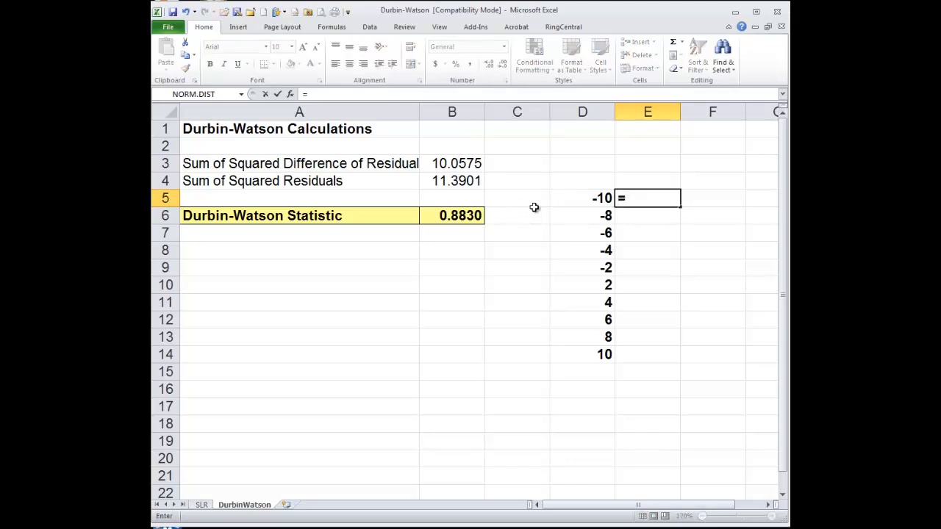
{"action": "type", "text": "=D5*D5"}
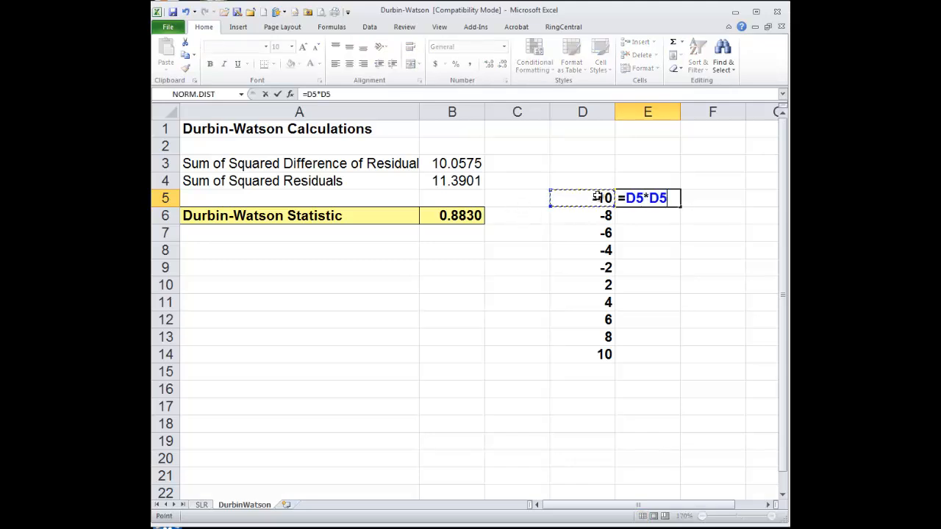
{"action": "right_click", "coordinate": [647, 198]}
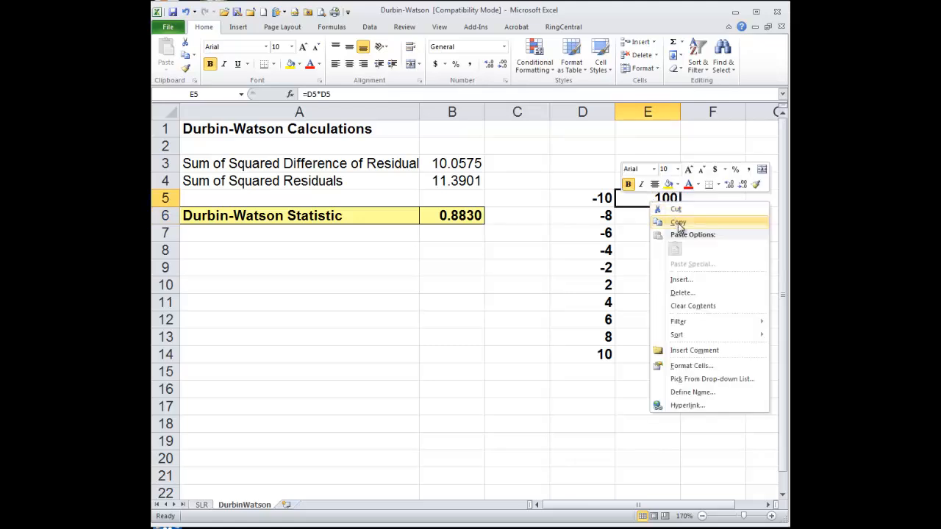
{"action": "left_click", "coordinate": [677, 222]}
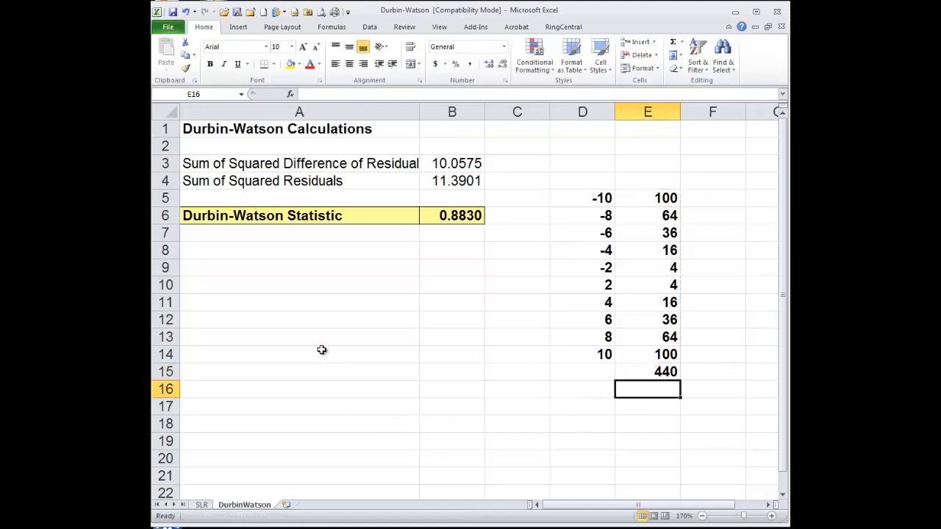
{"action": "type", "text": "440"}
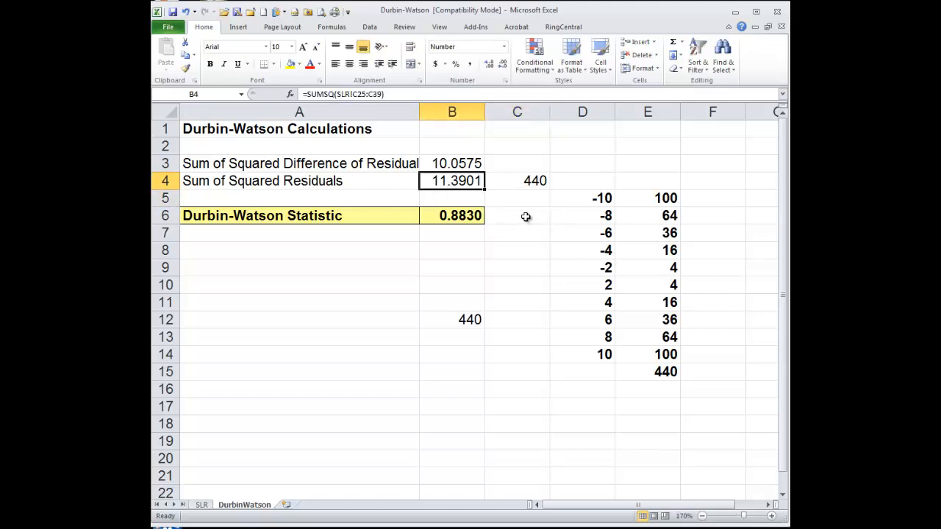
{"action": "left_click", "coordinate": [451, 319]}
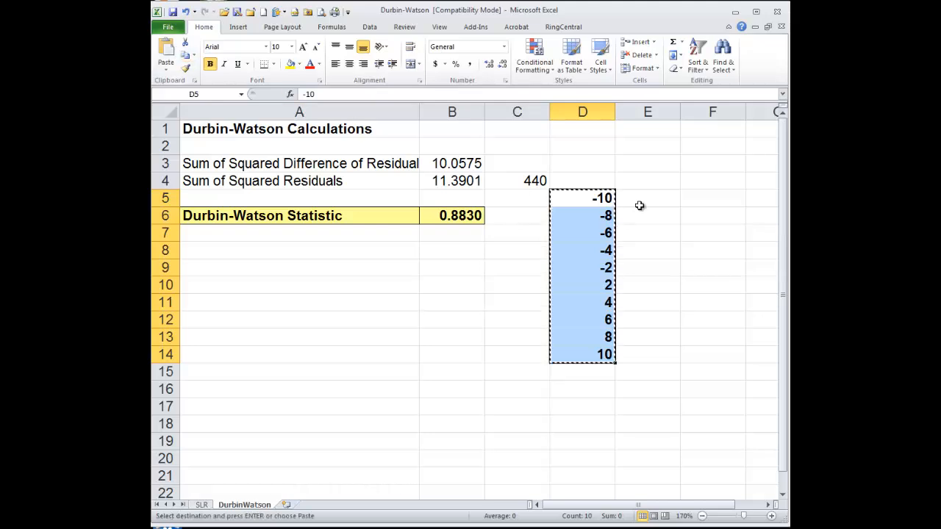
Step: Place the lagged example values in column E and compute the first difference, 2, in F6
{"action": "left_click", "coordinate": [647, 215]}
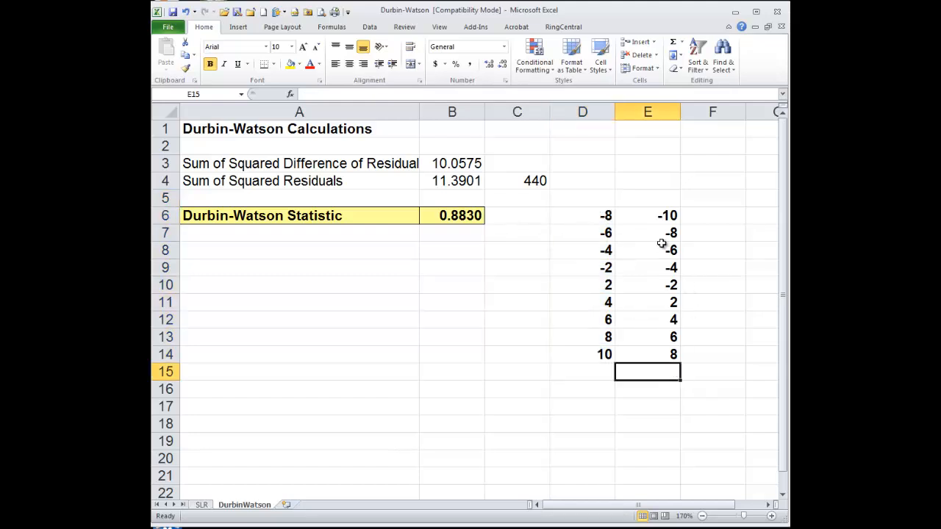
{"action": "left_click", "coordinate": [711, 215]}
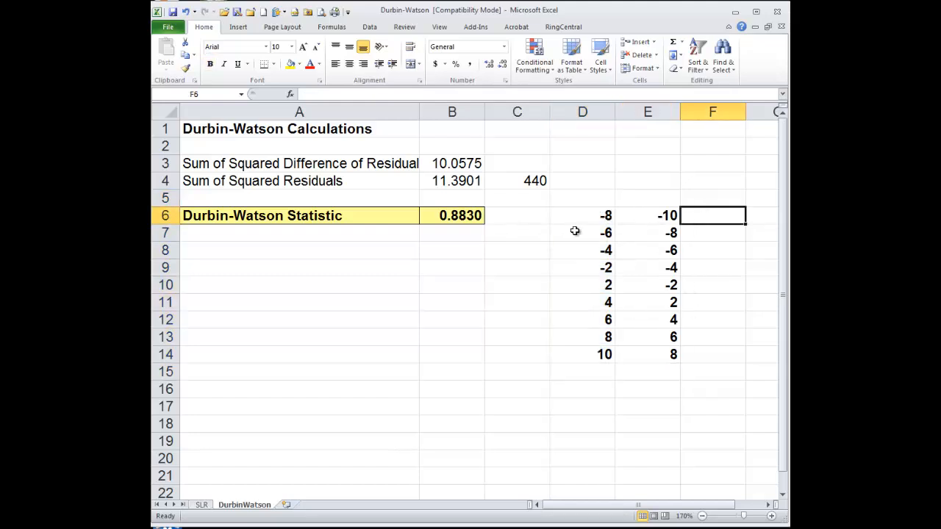
{"action": "left_click", "coordinate": [582, 215]}
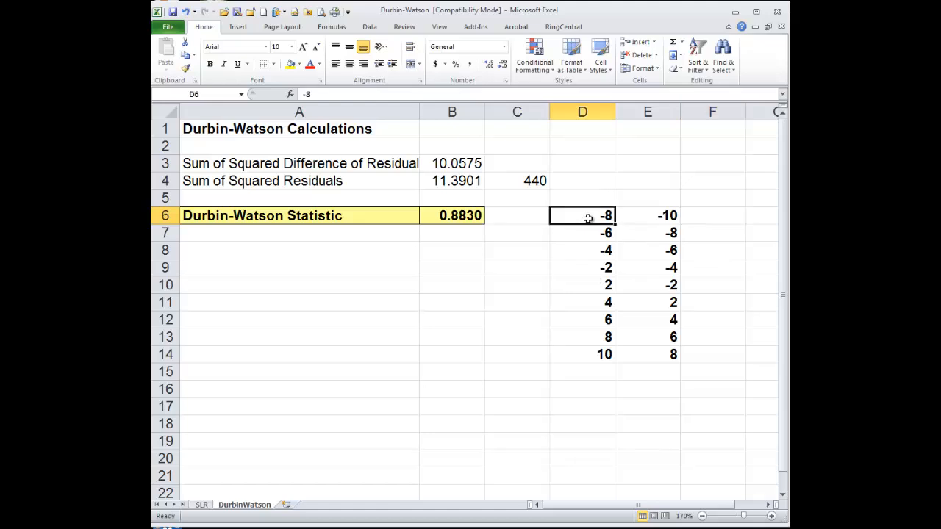
{"action": "left_click", "coordinate": [711, 215]}
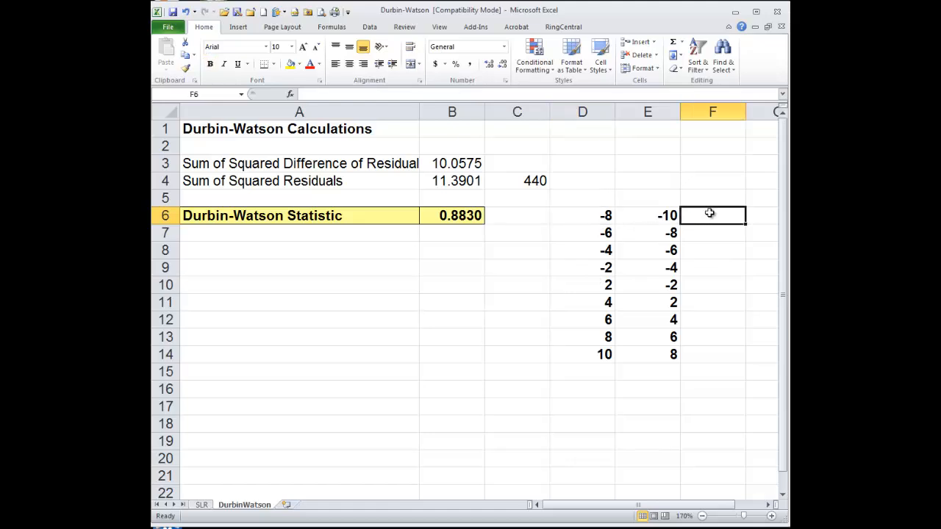
{"action": "left_click", "coordinate": [582, 215]}
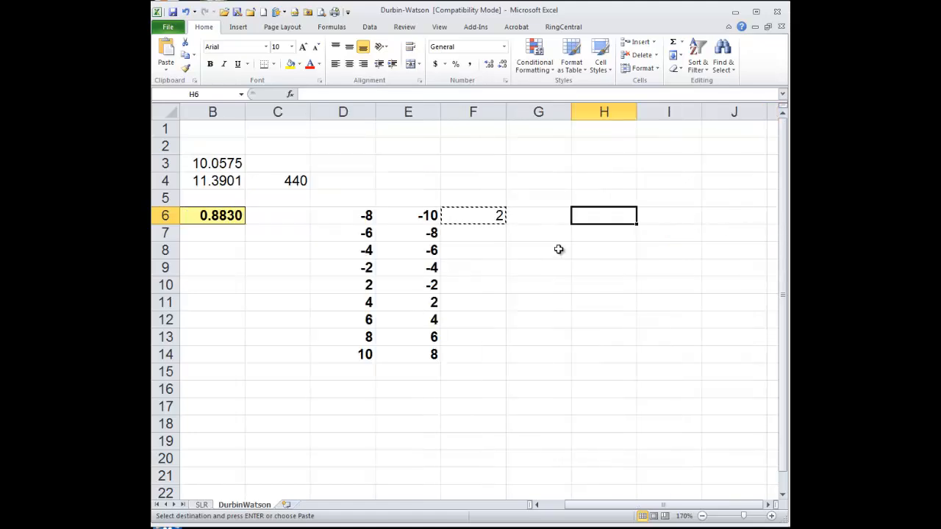
{"action": "left_click", "coordinate": [538, 216]}
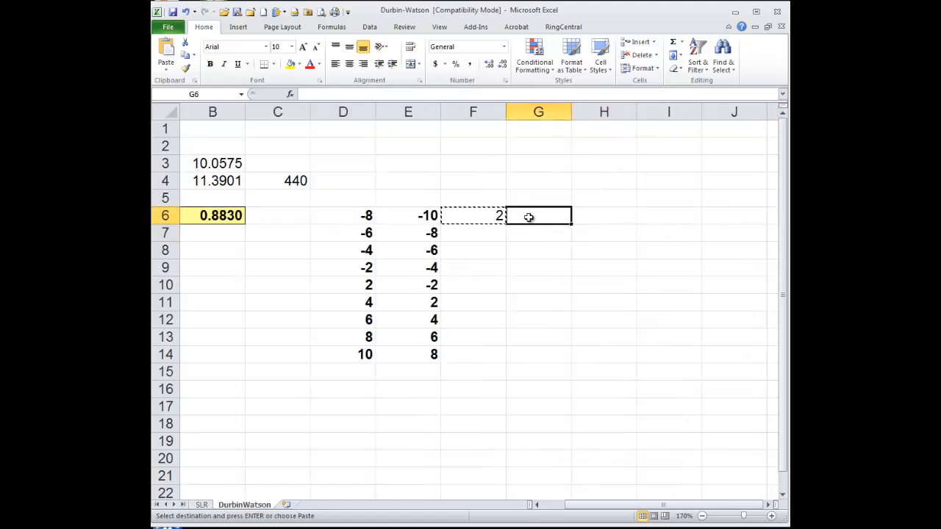
Step: Square the differences in column G totalling 48, and compute the ratio 48/440 = 0.1091 in C6
{"action": "type", "text": "=F6*"}
{"action": "left_click", "coordinate": [278, 215]}
{"action": "type", "text": "=C3/C4"}
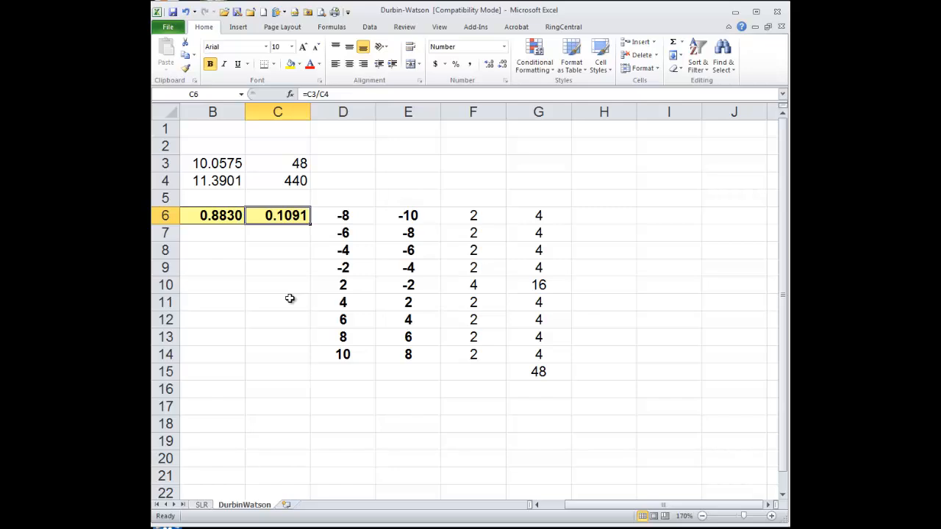
{"action": "mouse_move", "coordinate": [577, 506]}
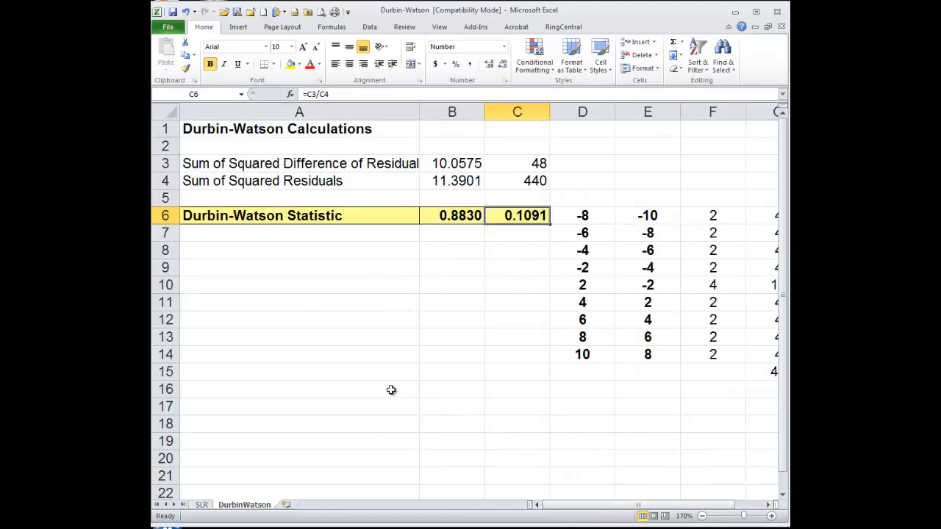
{"action": "mouse_move", "coordinate": [380, 386]}
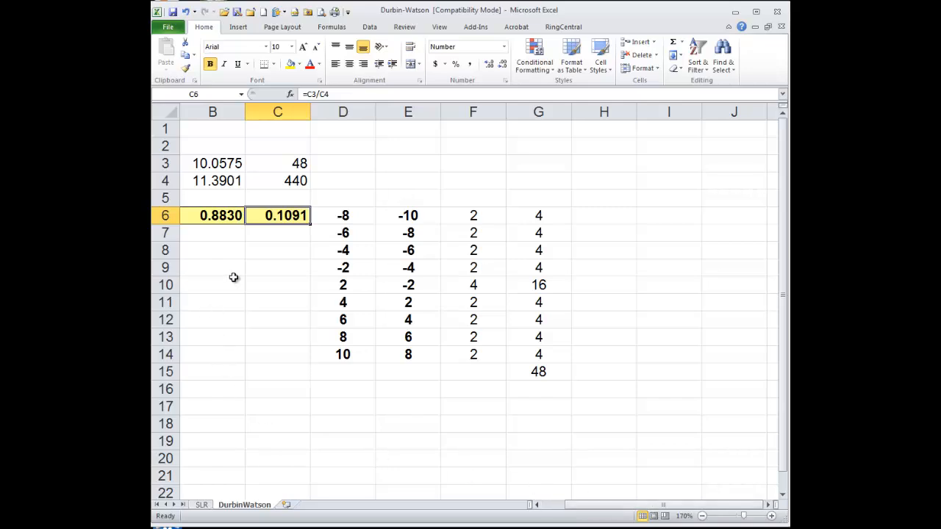
{"action": "mouse_move", "coordinate": [441, 467]}
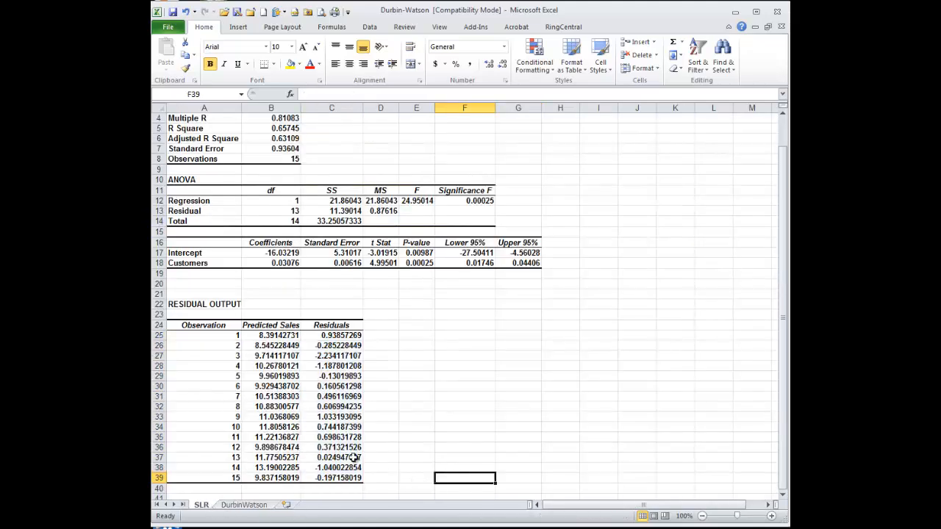
Step: On SLR, clear C35:C39 and enter the example residuals -10 to 10 in C25:C34
{"action": "left_click_drag", "start_coordinate": [331, 437], "coordinate": [331, 477]}
{"action": "type", "text": "10"}
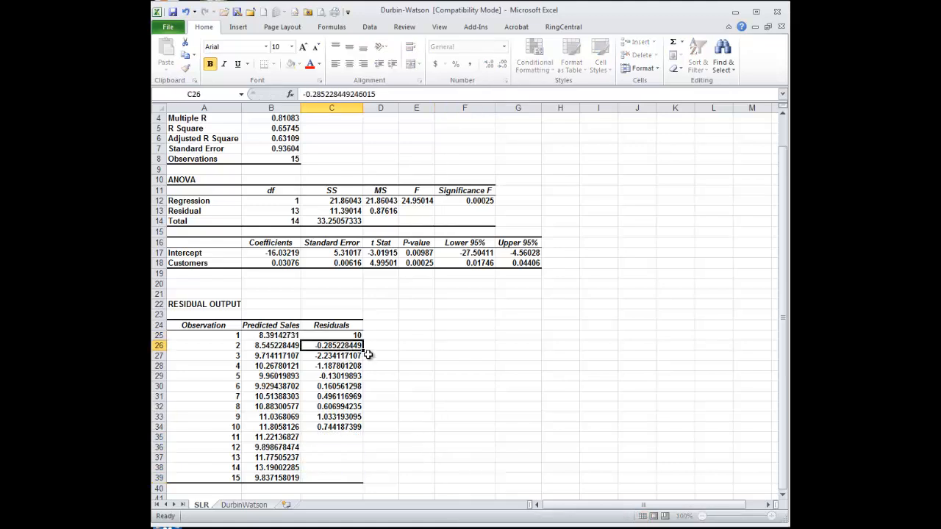
{"action": "left_click", "coordinate": [330, 335]}
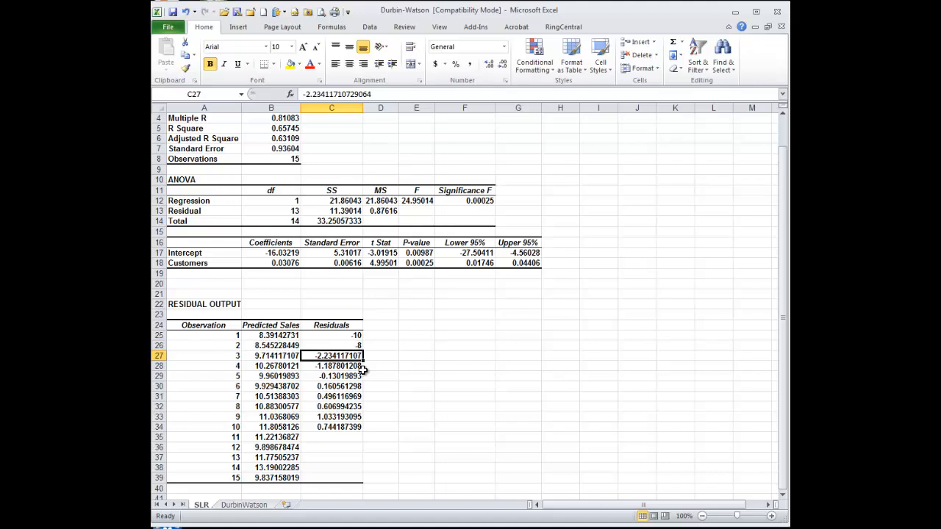
{"action": "left_click", "coordinate": [330, 365]}
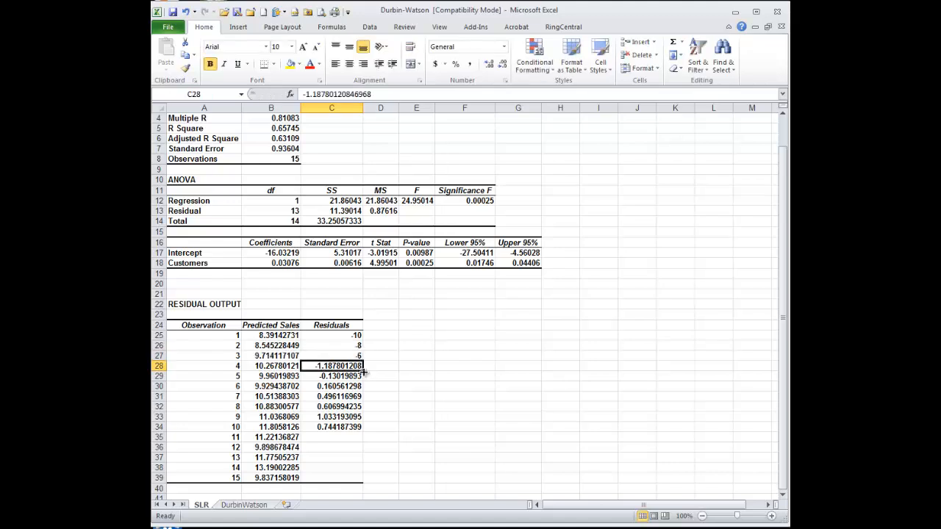
{"action": "type", "text": "-2"}
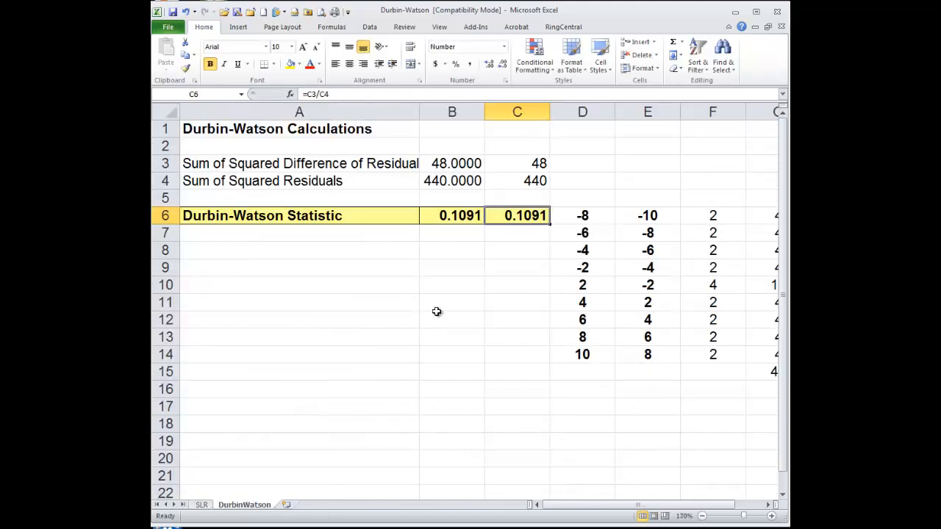
{"action": "mouse_move", "coordinate": [456, 224]}
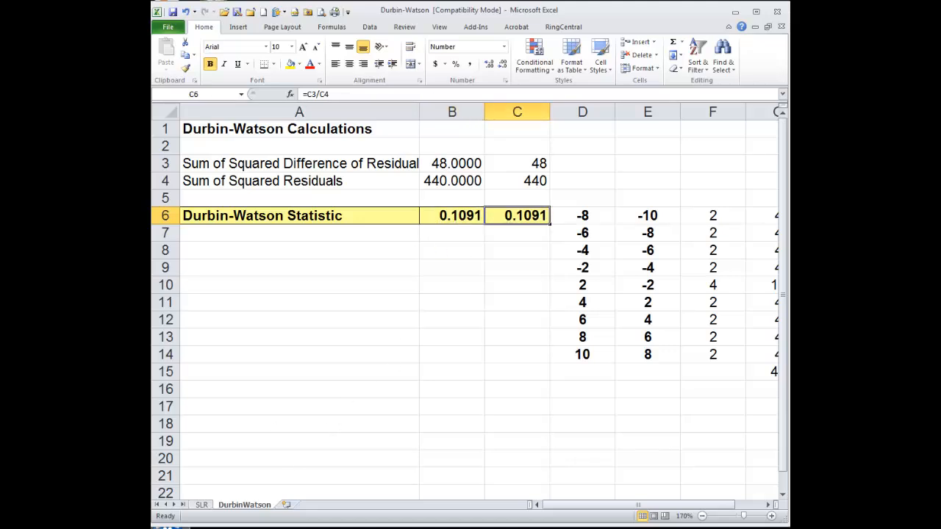
{"action": "left_click", "coordinate": [201, 505]}
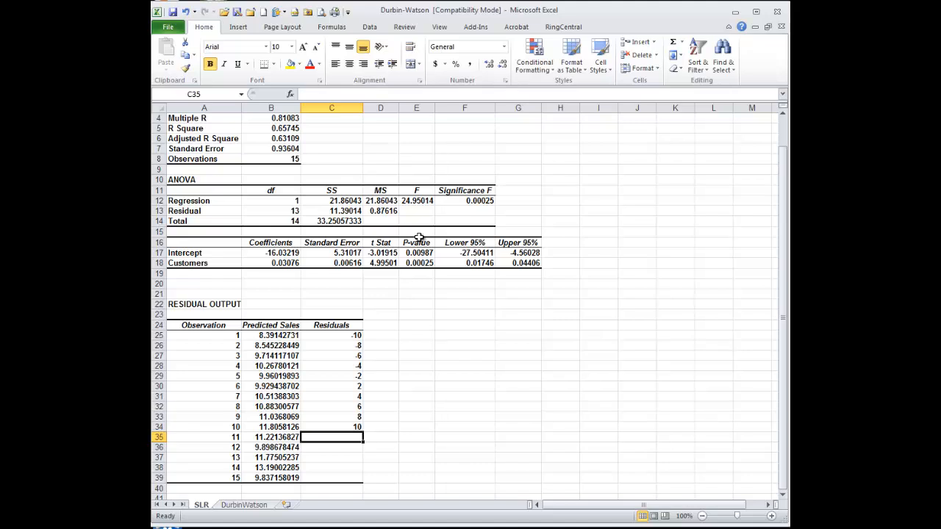
{"action": "mouse_move", "coordinate": [421, 174]}
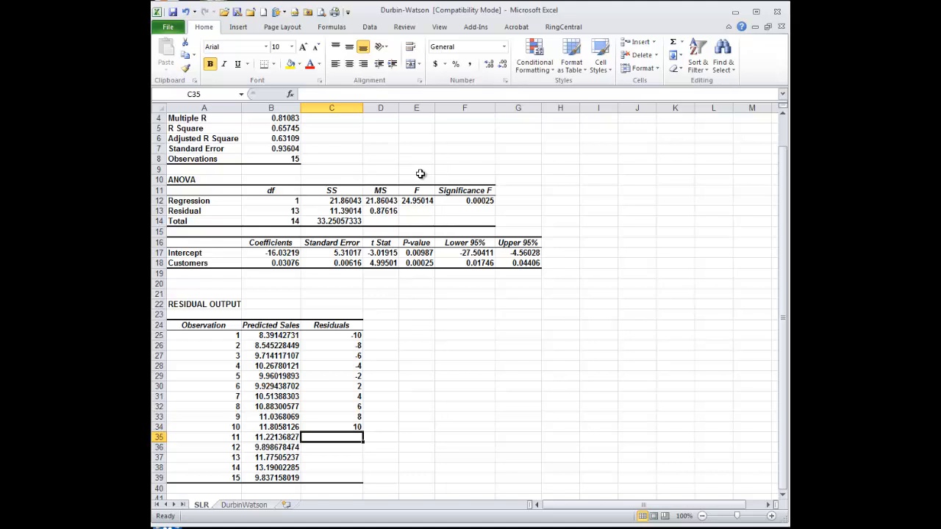
{"action": "mouse_move", "coordinate": [343, 335]}
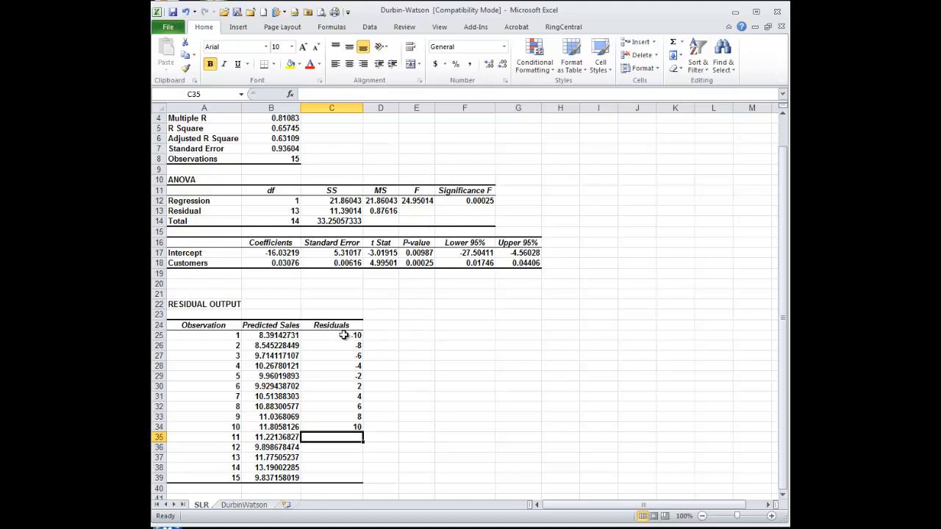
{"action": "left_click_drag", "start_coordinate": [332, 335], "coordinate": [331, 427]}
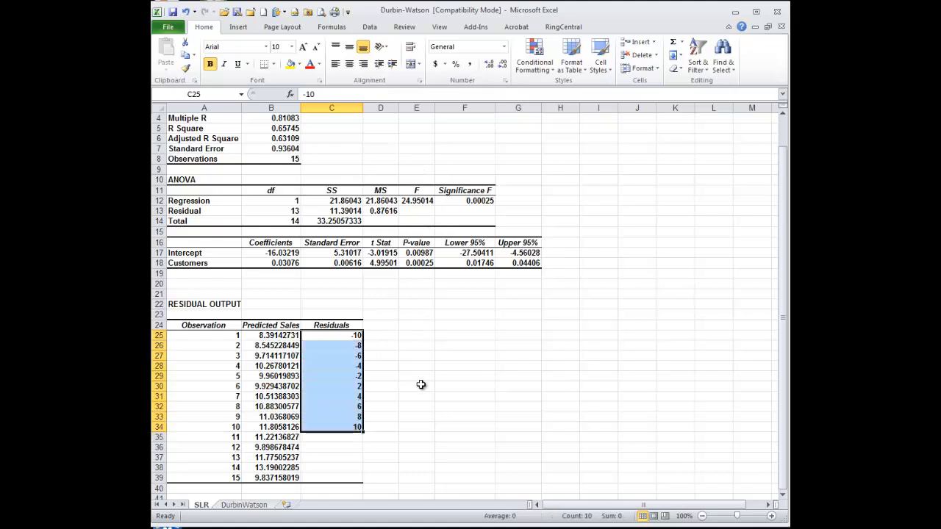